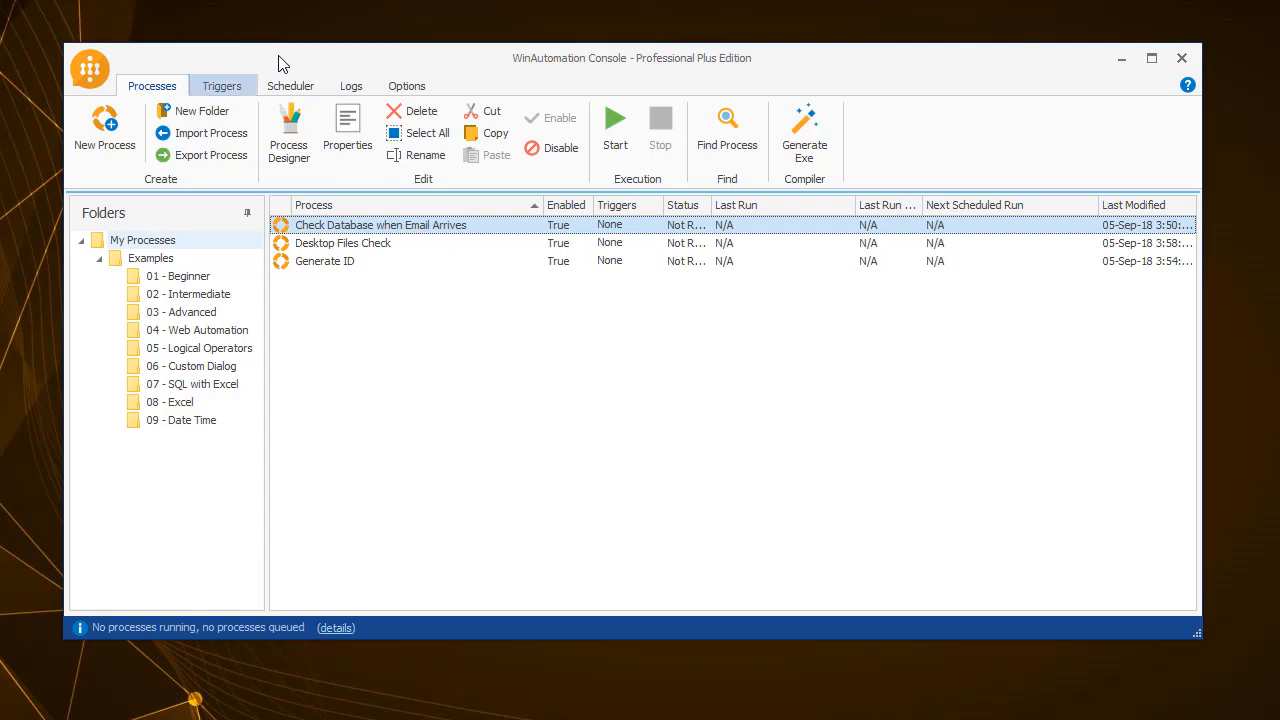
- Switch to the empty Triggers tab and show the New trigger-type list
click(221, 85)
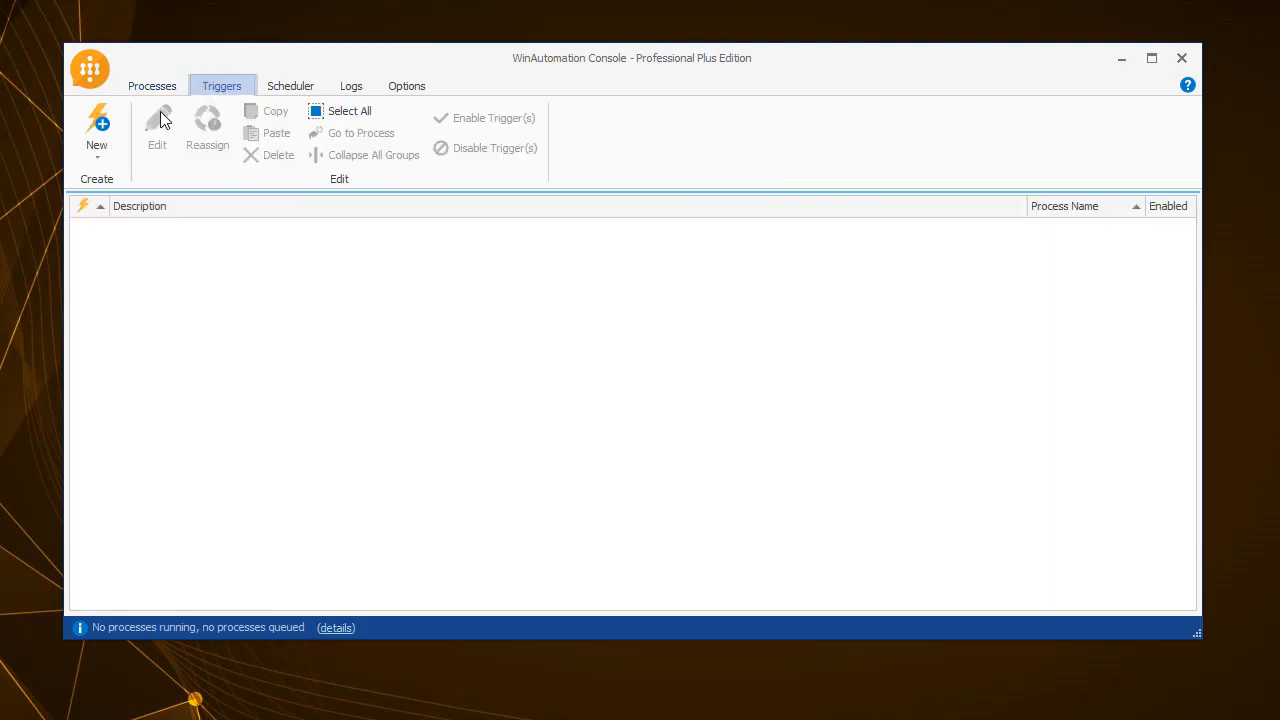
click(96, 130)
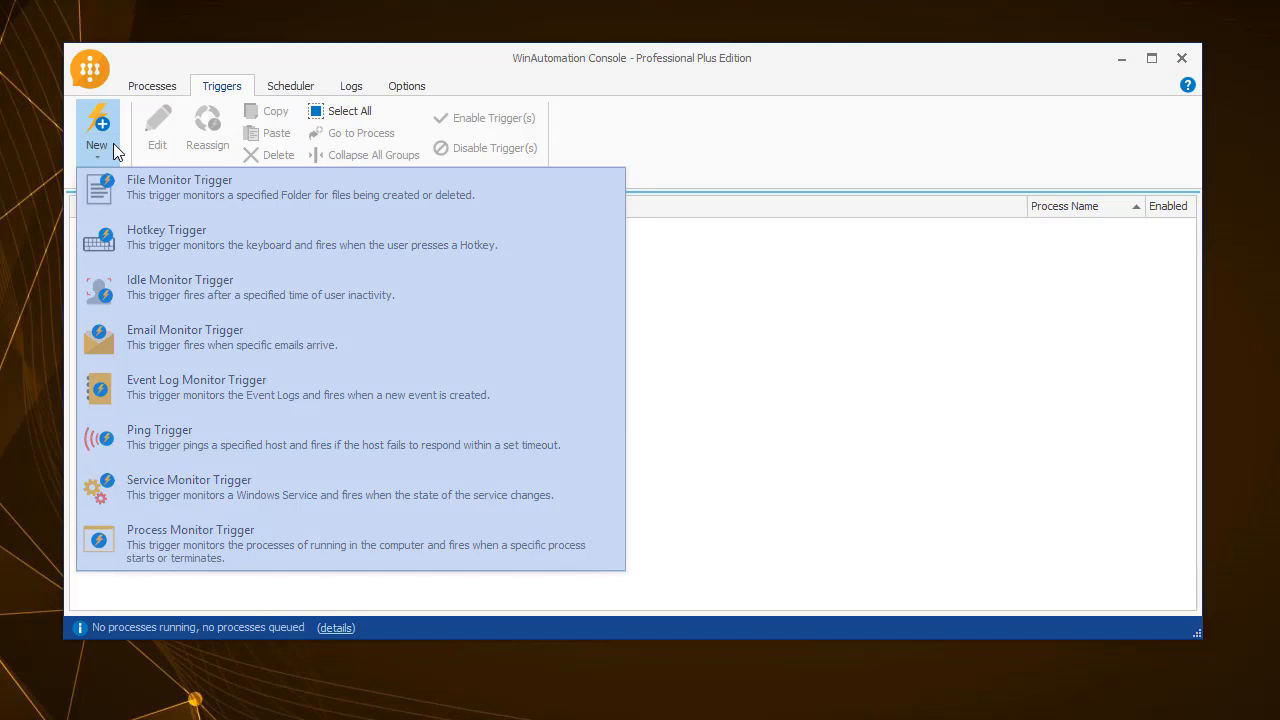
mouse_move(548, 194)
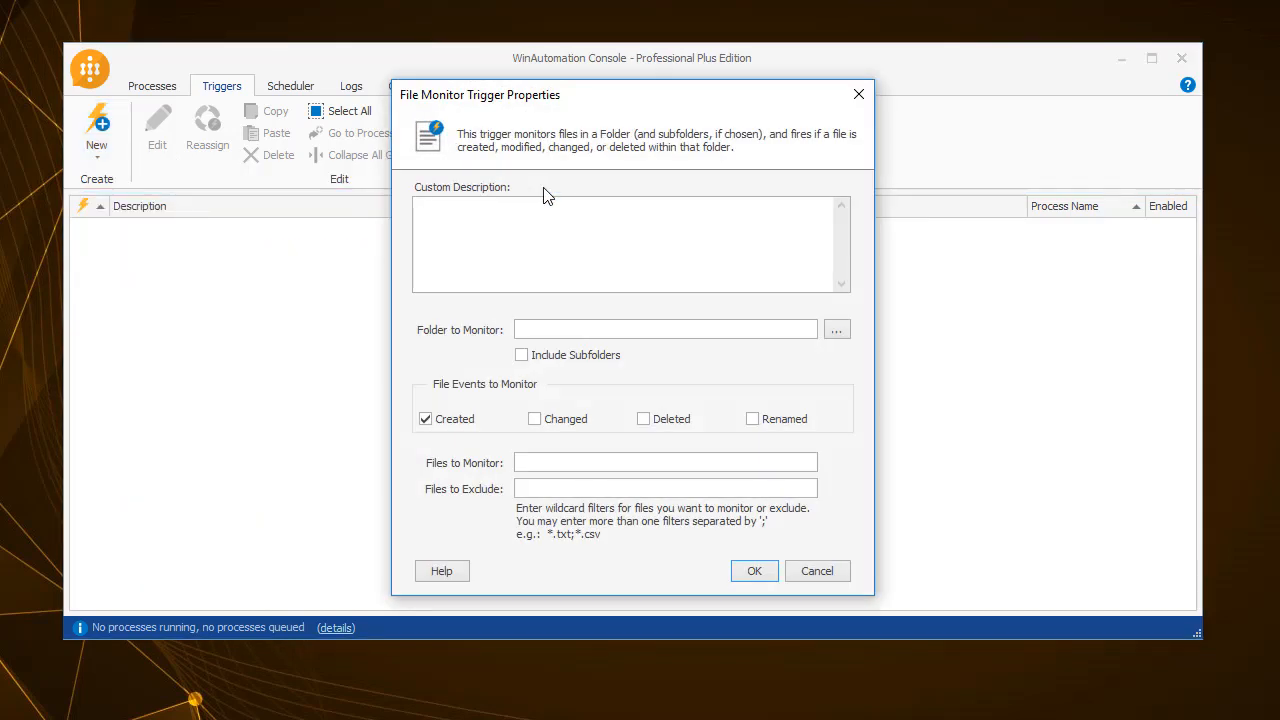
- Watch the Desktop for *.txt files Changed or Deleted, excluding info.txt
click(836, 329)
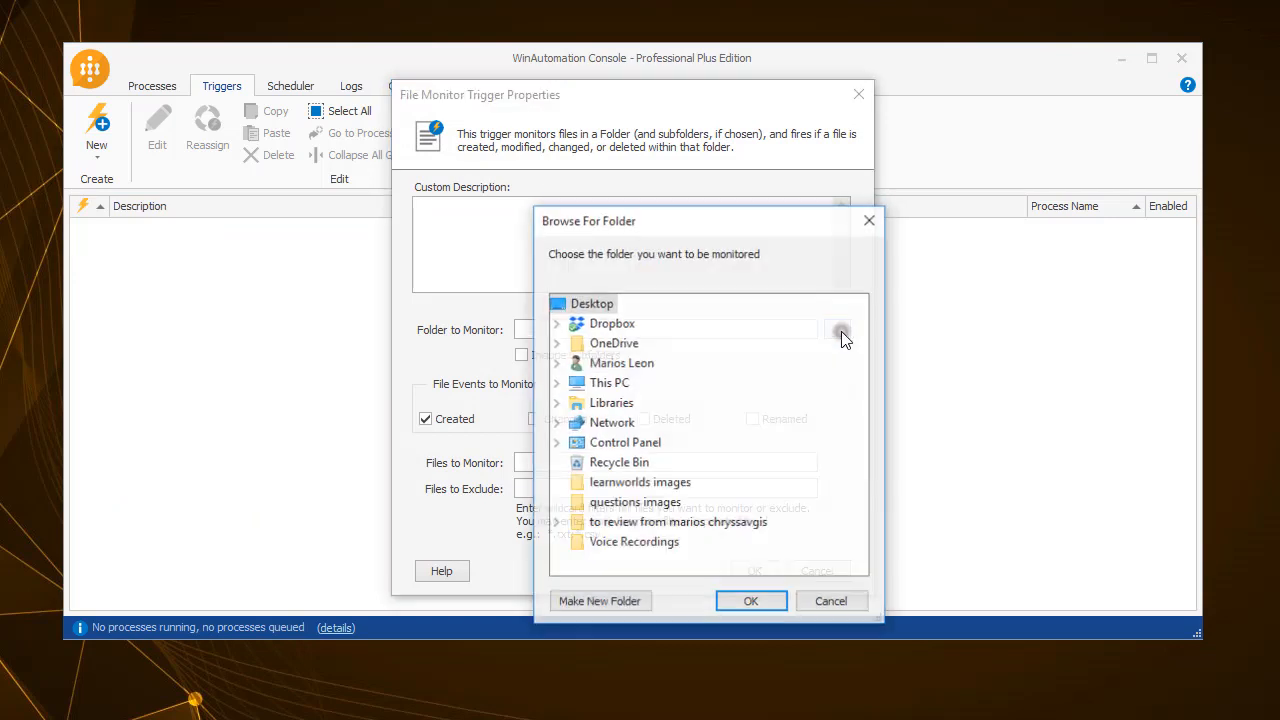
click(751, 600)
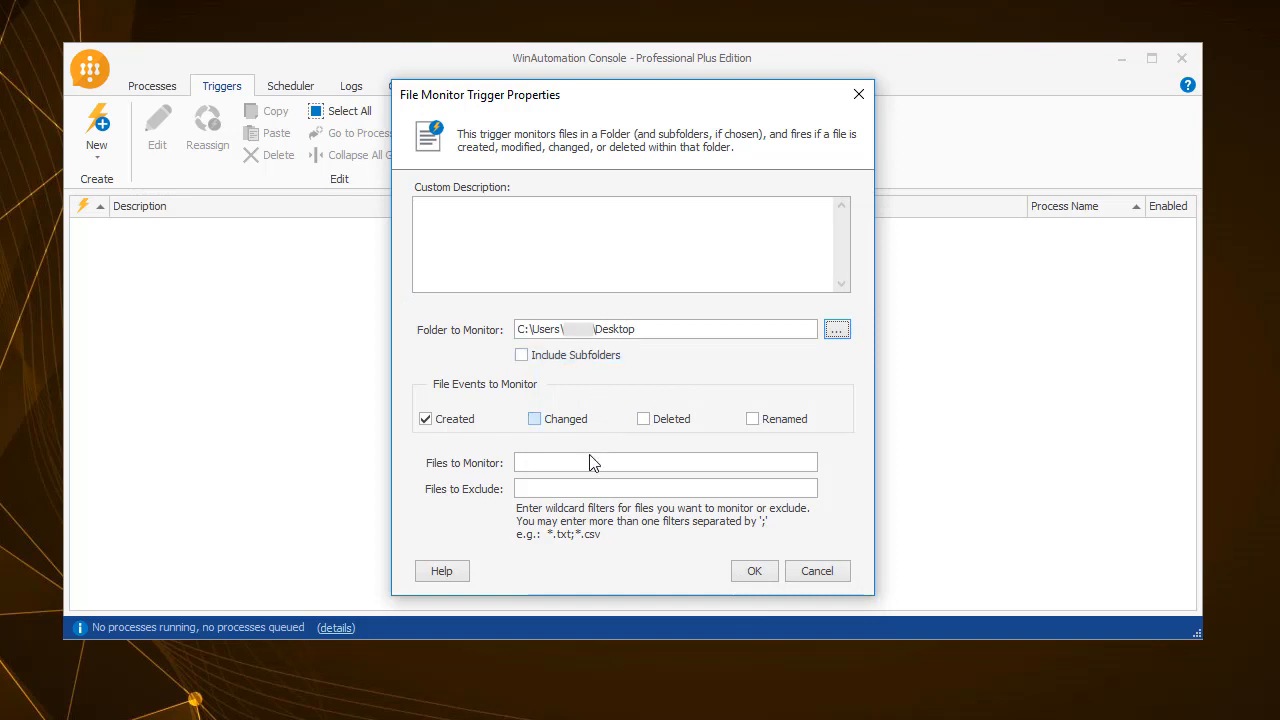
text(*.txt)
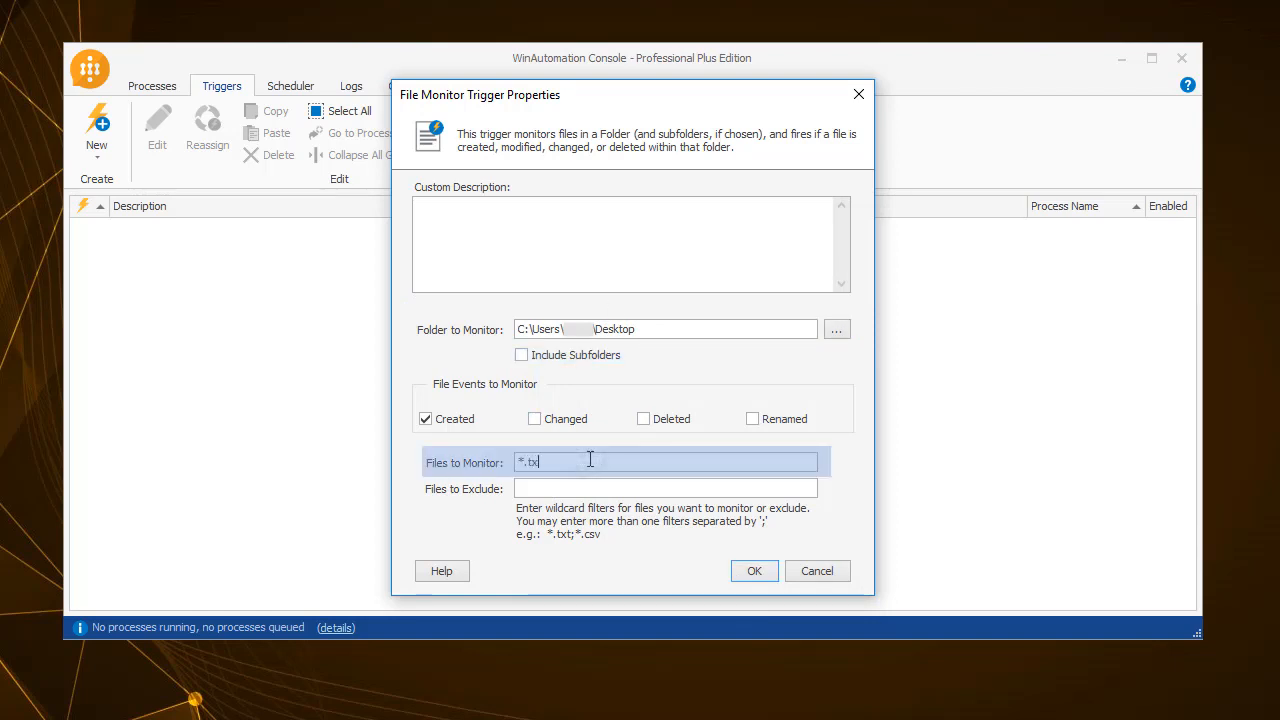
click(534, 418)
text(info.txt)
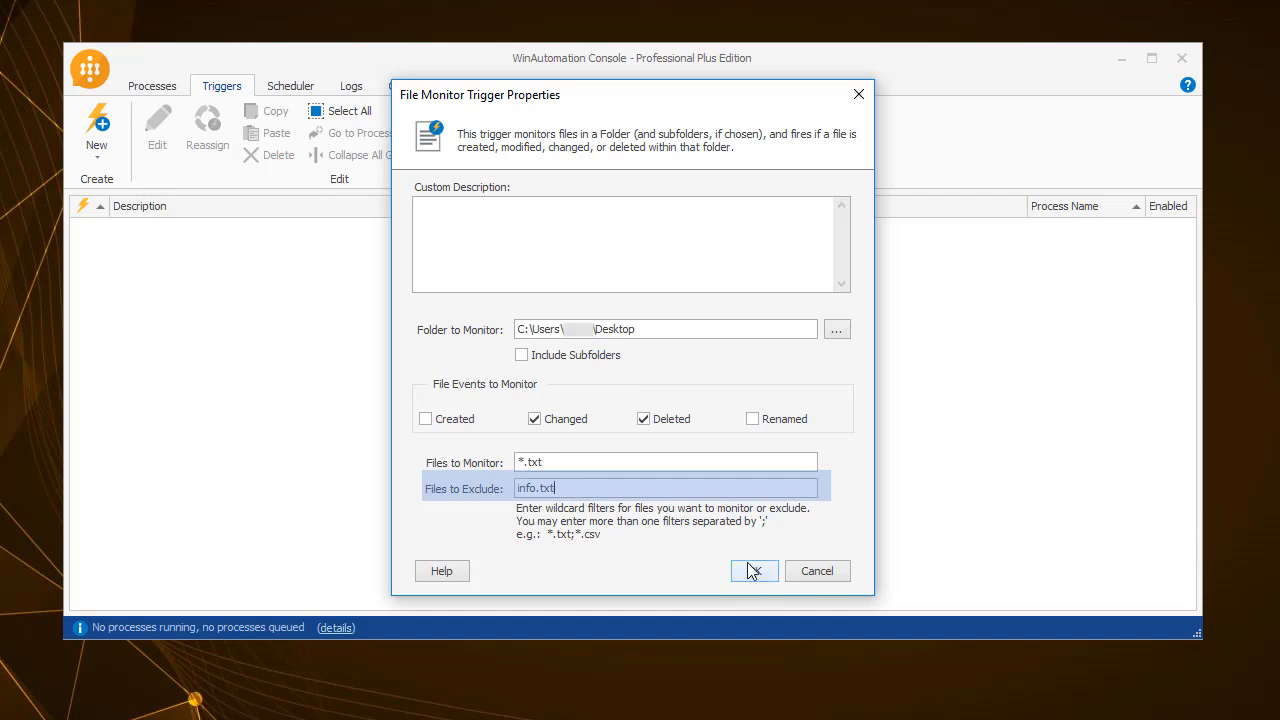
click(753, 571)
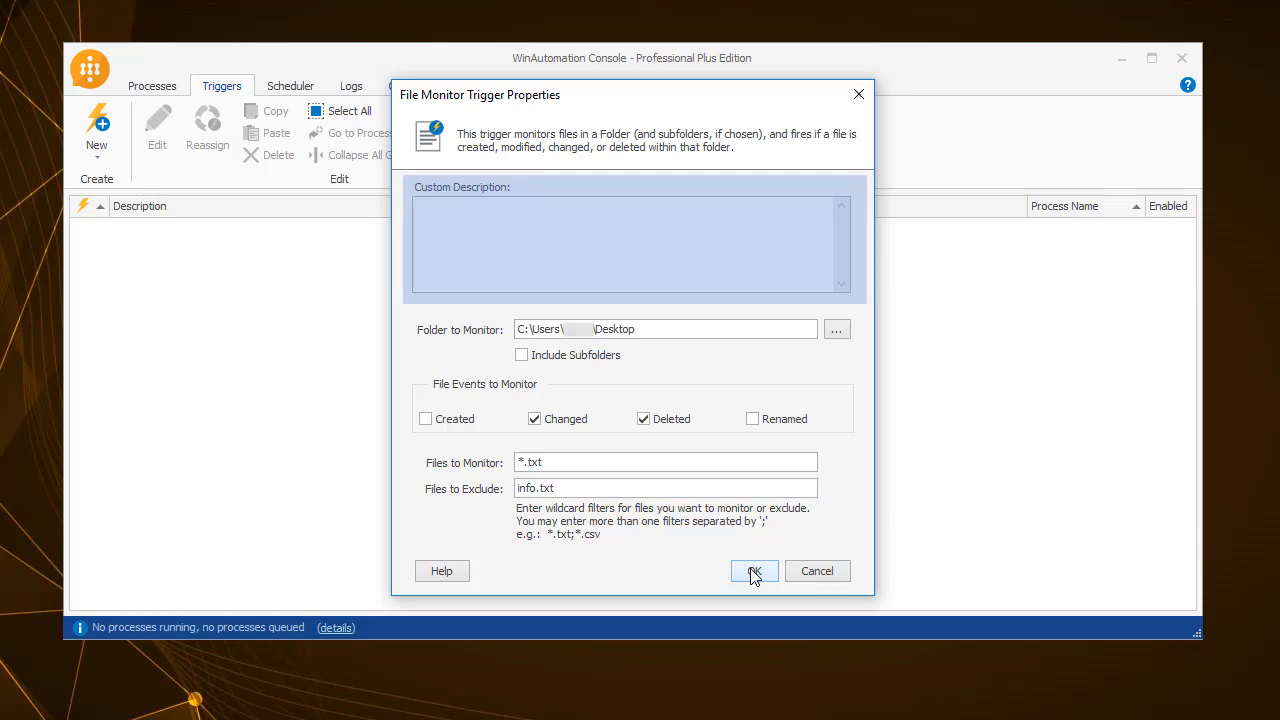
- Confirm the File Monitor settings and assign the trigger to Desktop Files Check
click(753, 570)
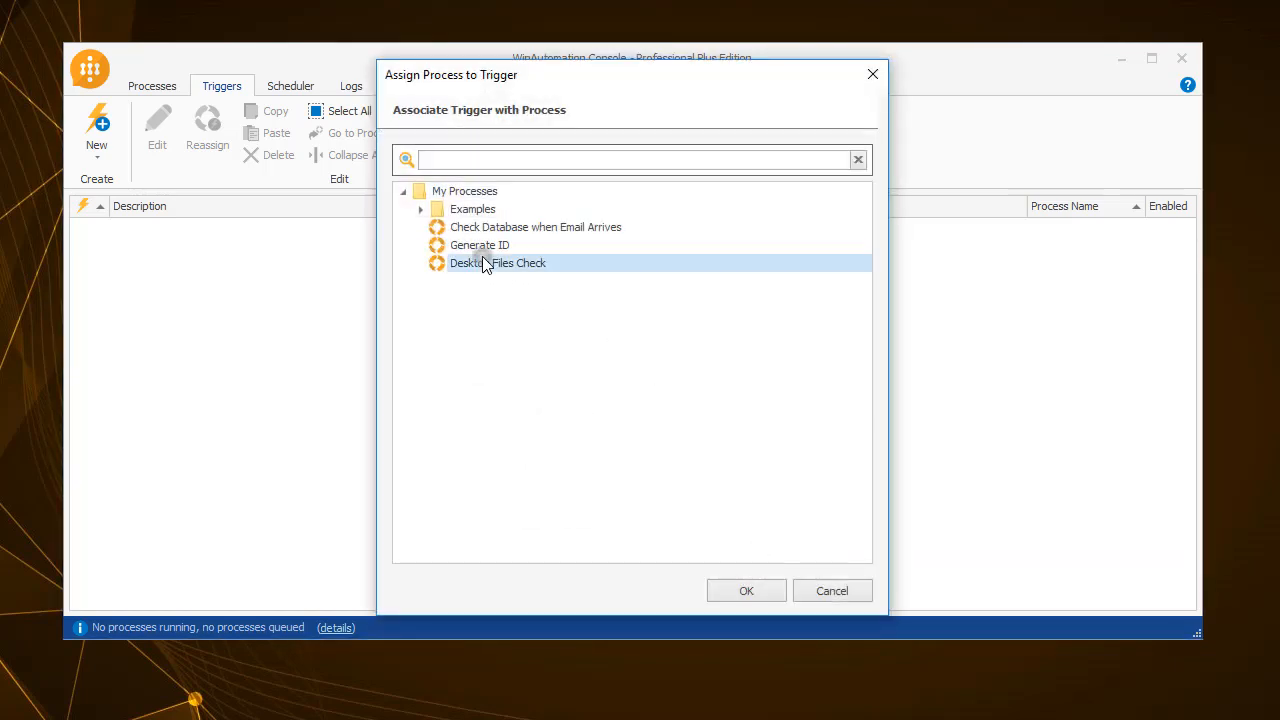
click(746, 590)
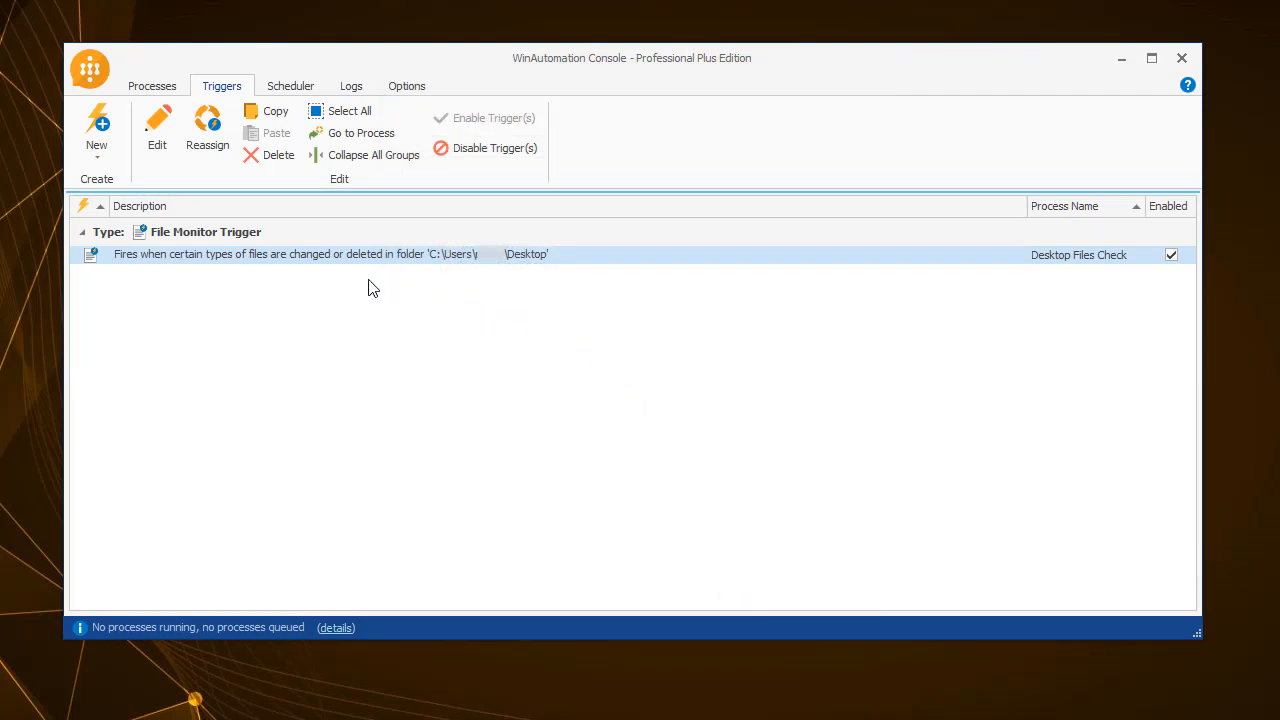
mouse_move(120, 147)
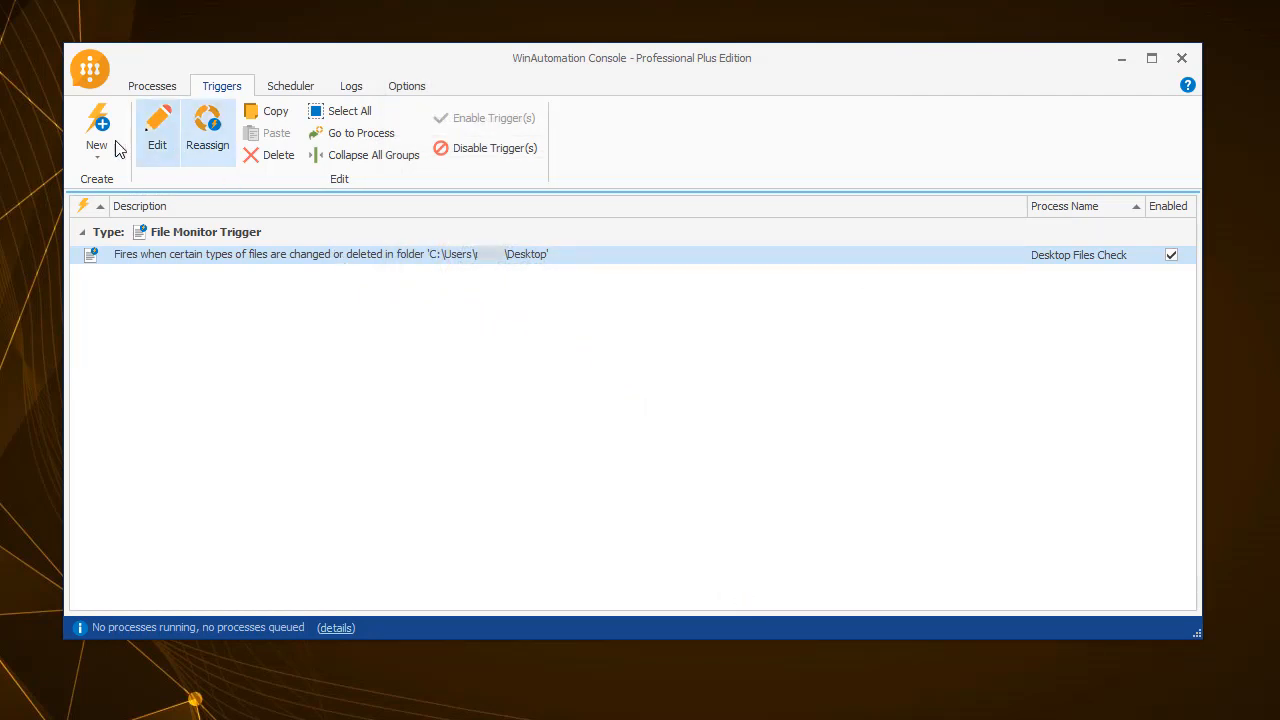
- Create a Hotkey trigger on Alt+I, dropping Control and Shift, assigned to Generate ID
click(96, 128)
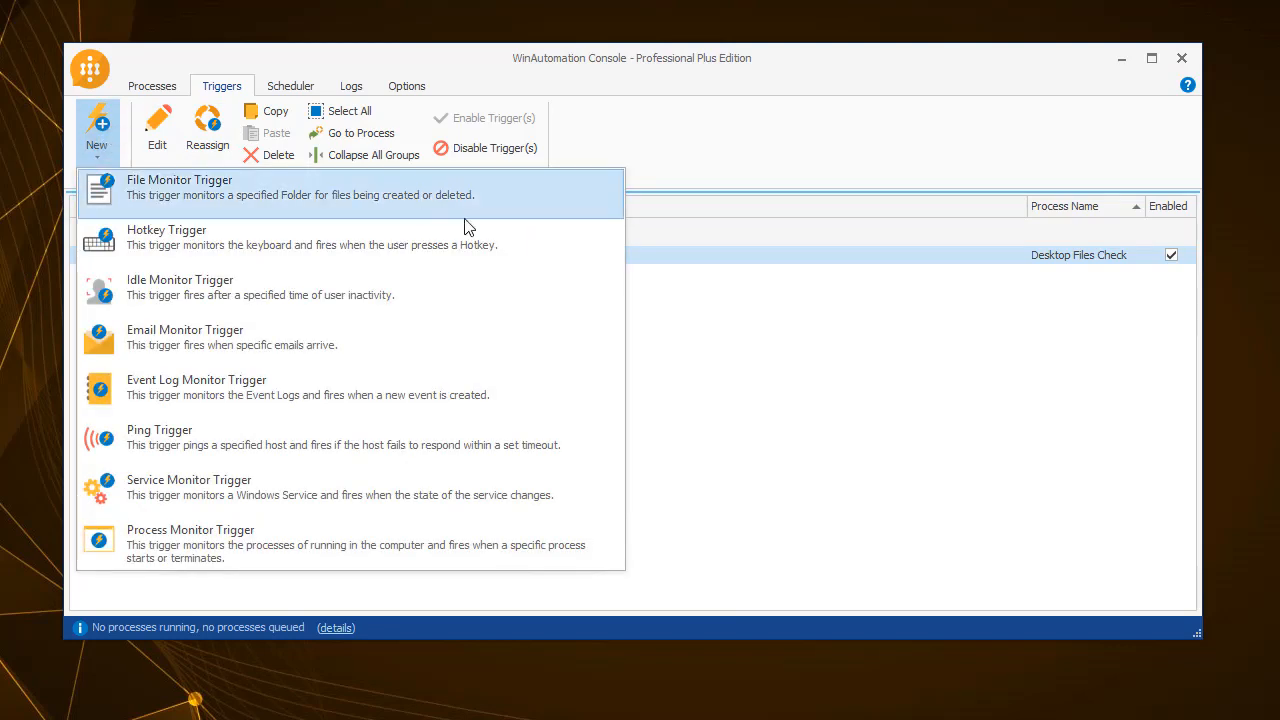
click(166, 237)
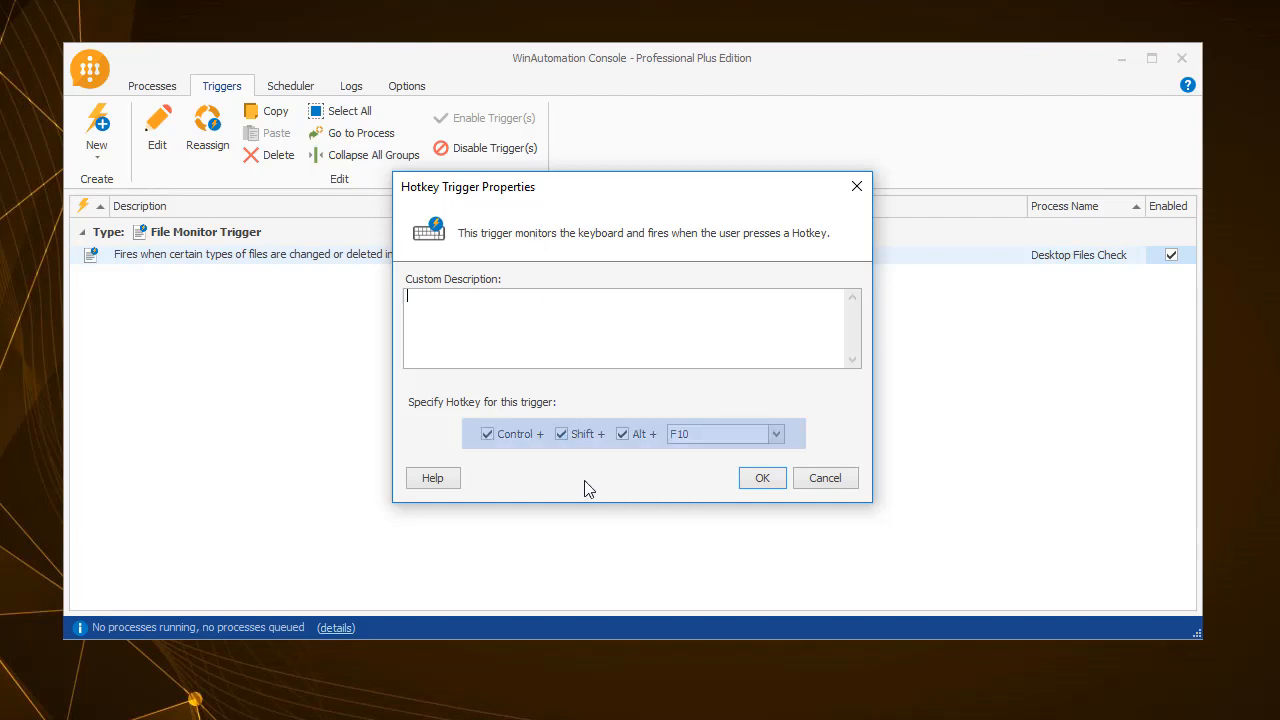
click(775, 433)
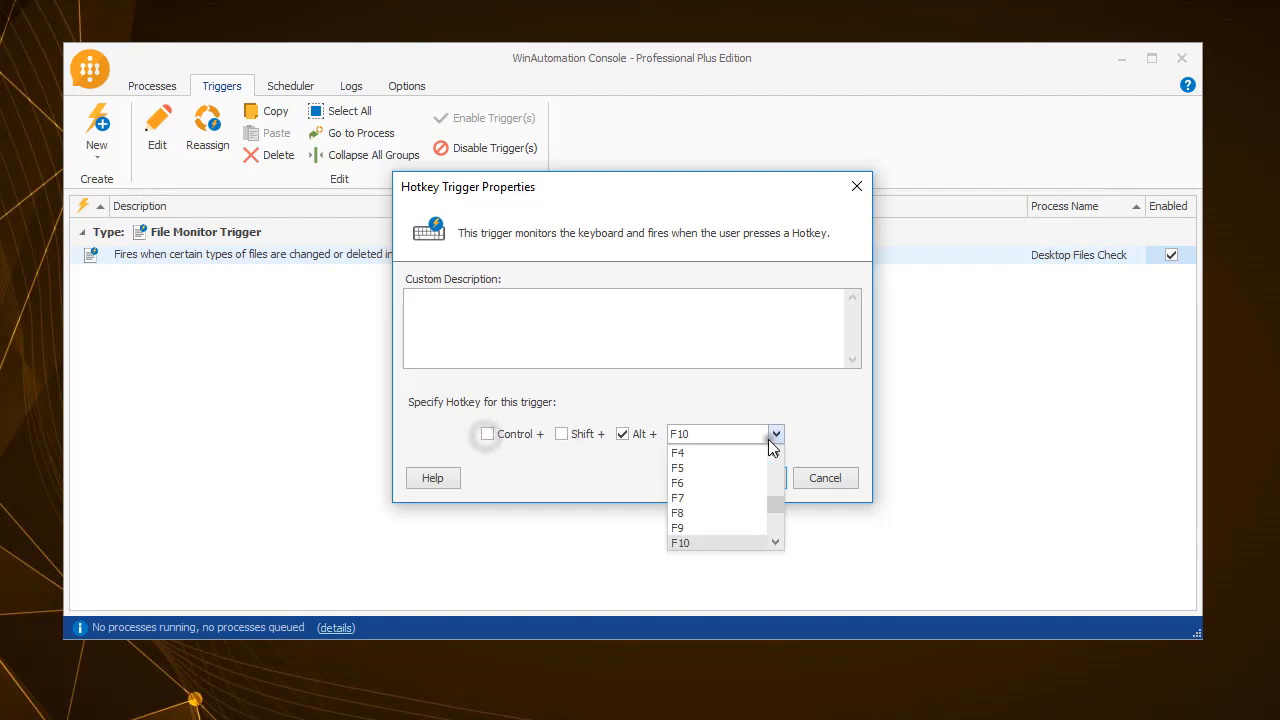
click(677, 467)
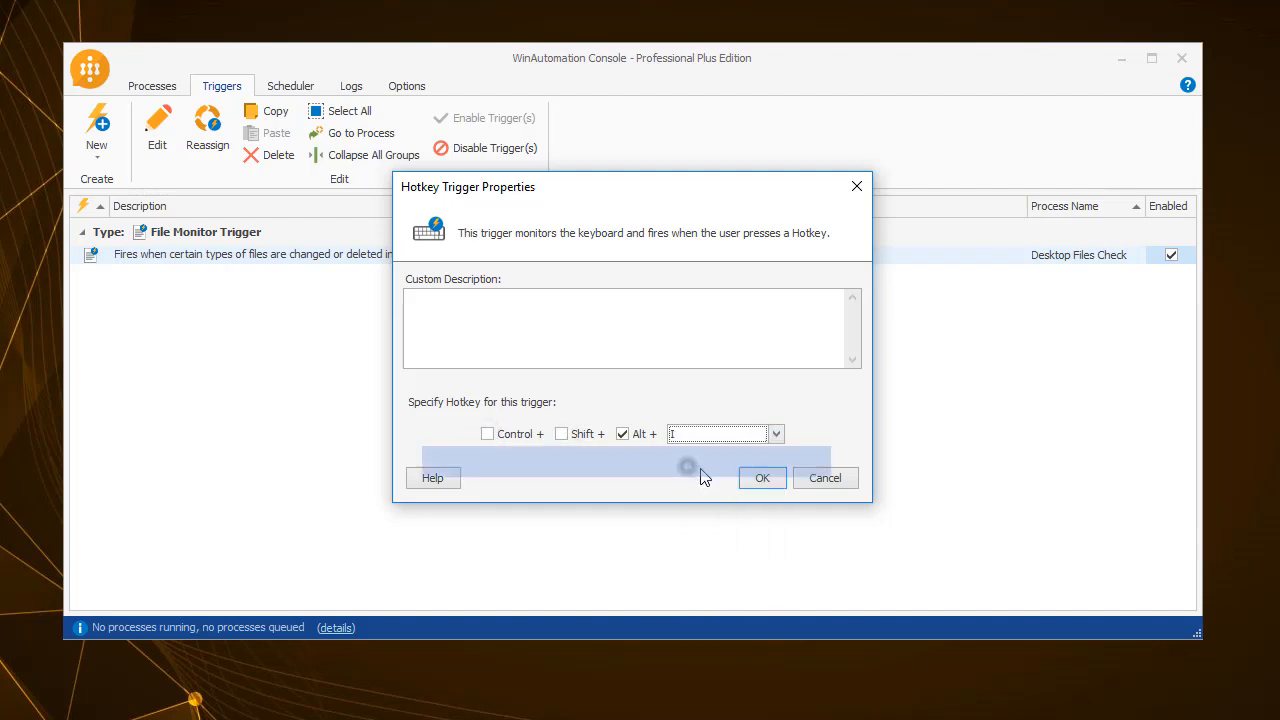
click(762, 477)
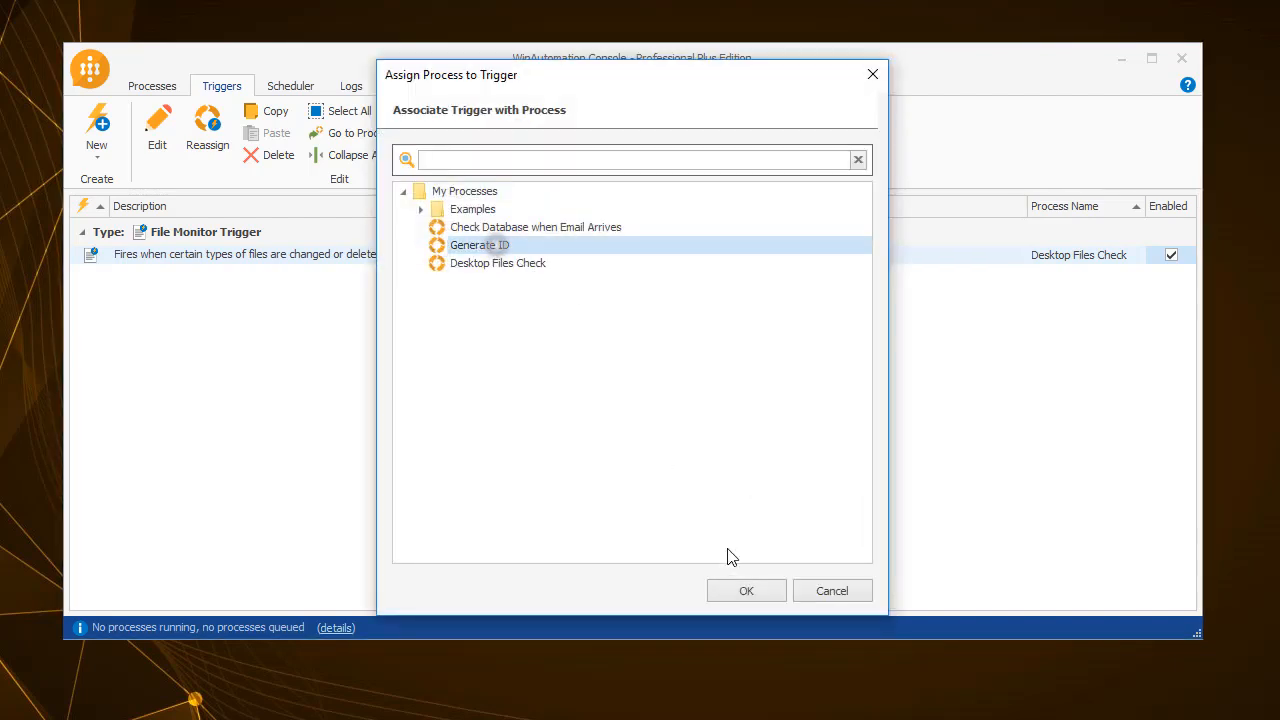
click(746, 590)
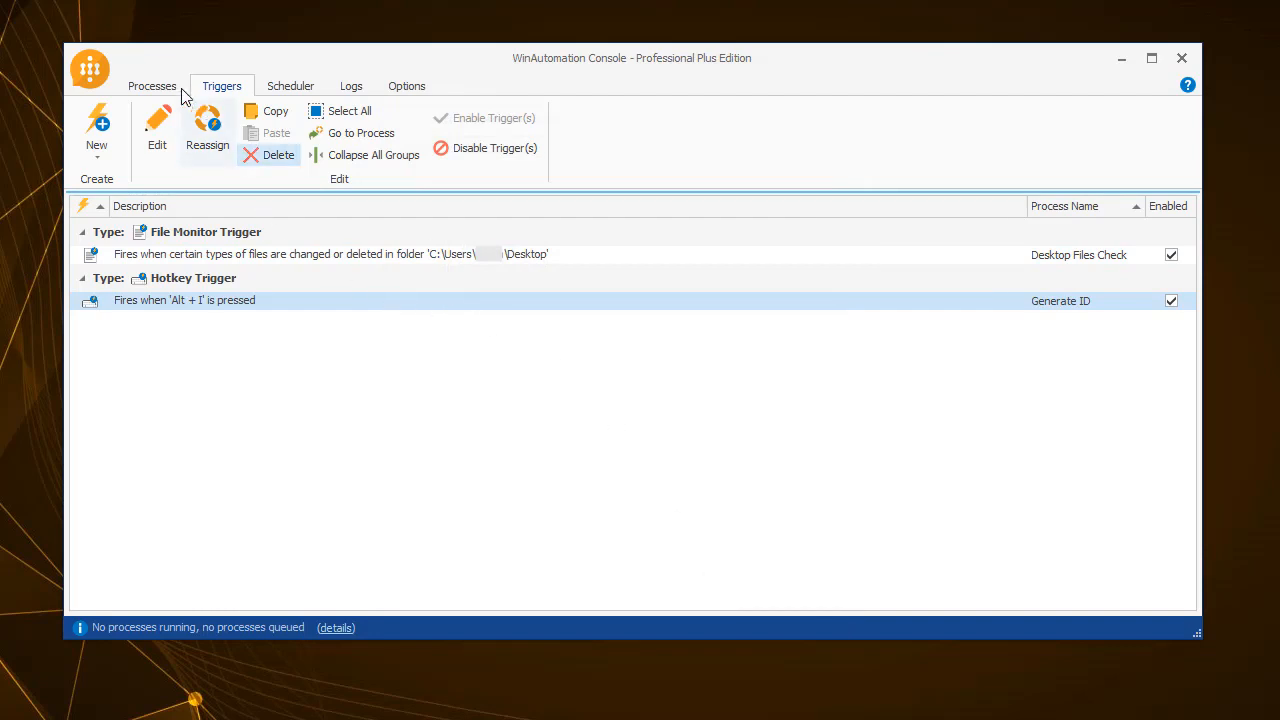
- Check the process list, then return to the list of all process triggers
click(152, 85)
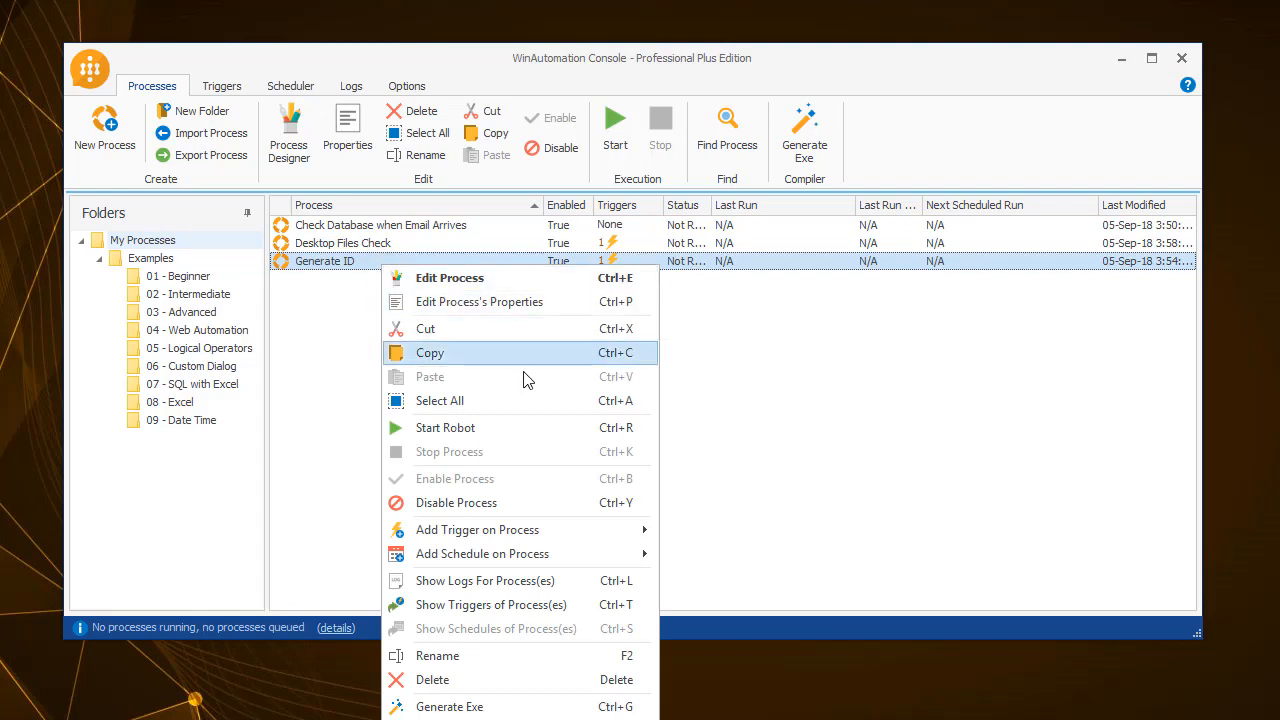
click(491, 604)
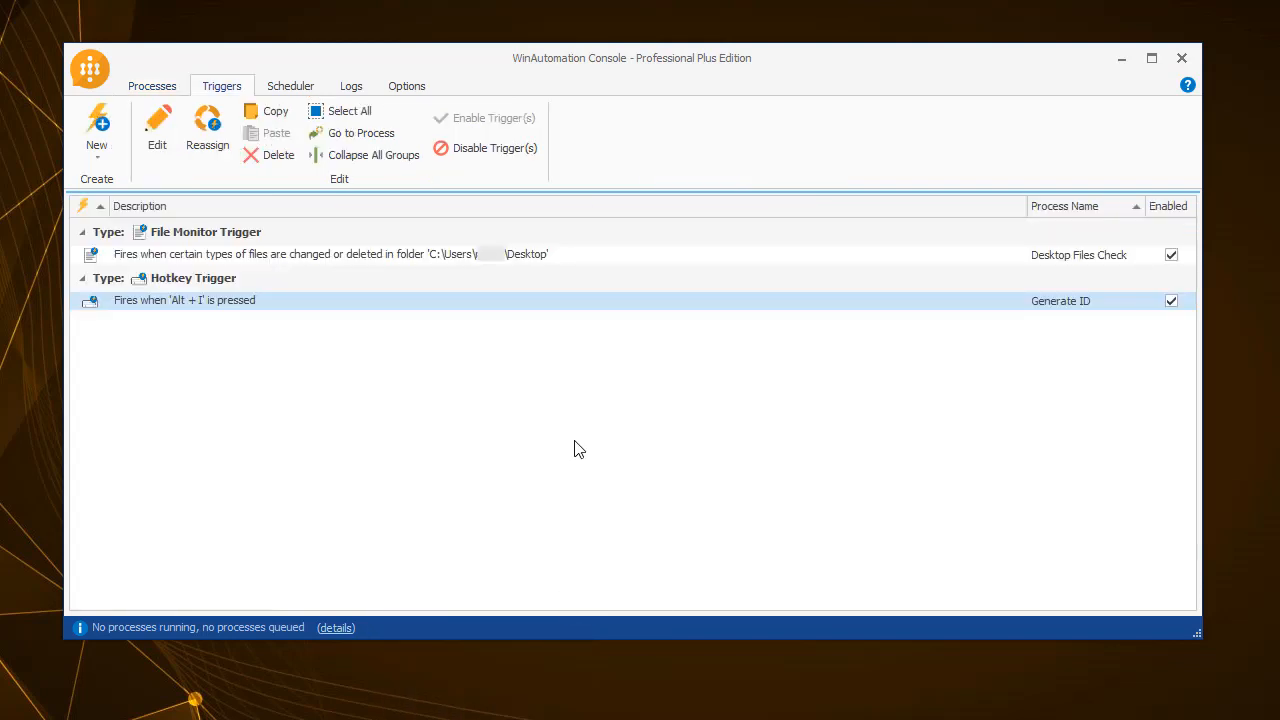
click(96, 125)
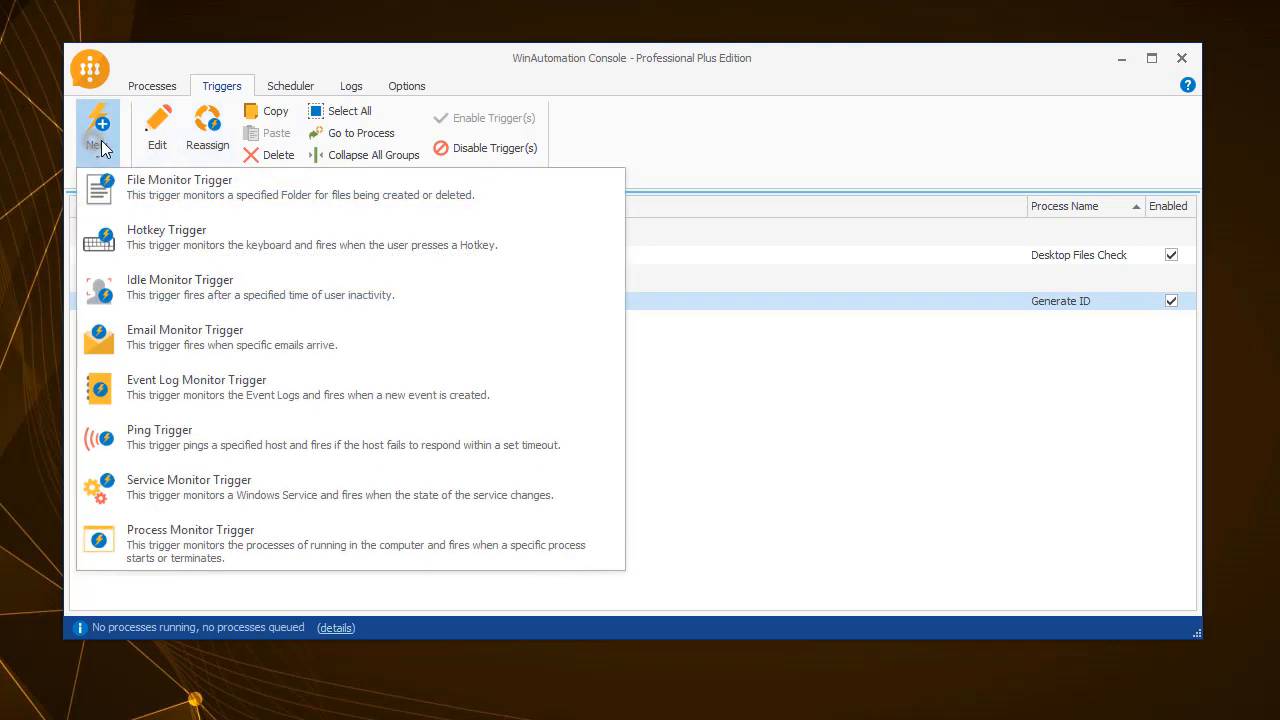
click(180, 287)
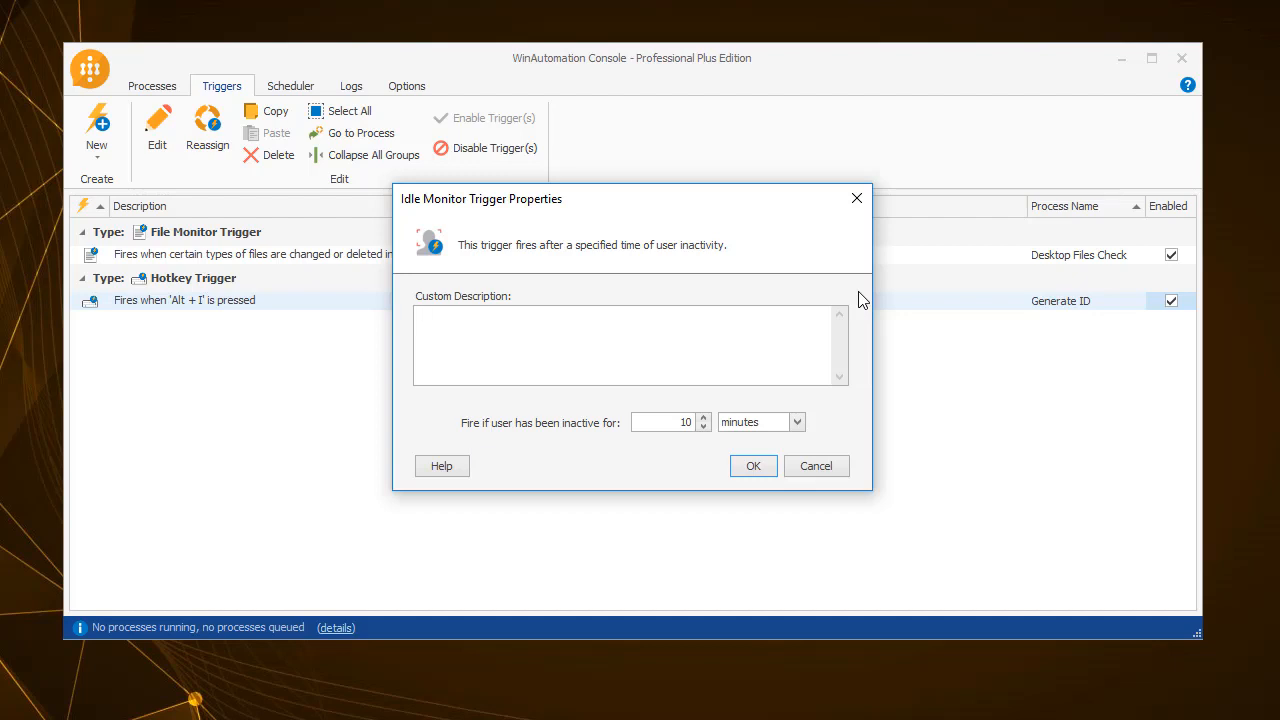
click(630, 345)
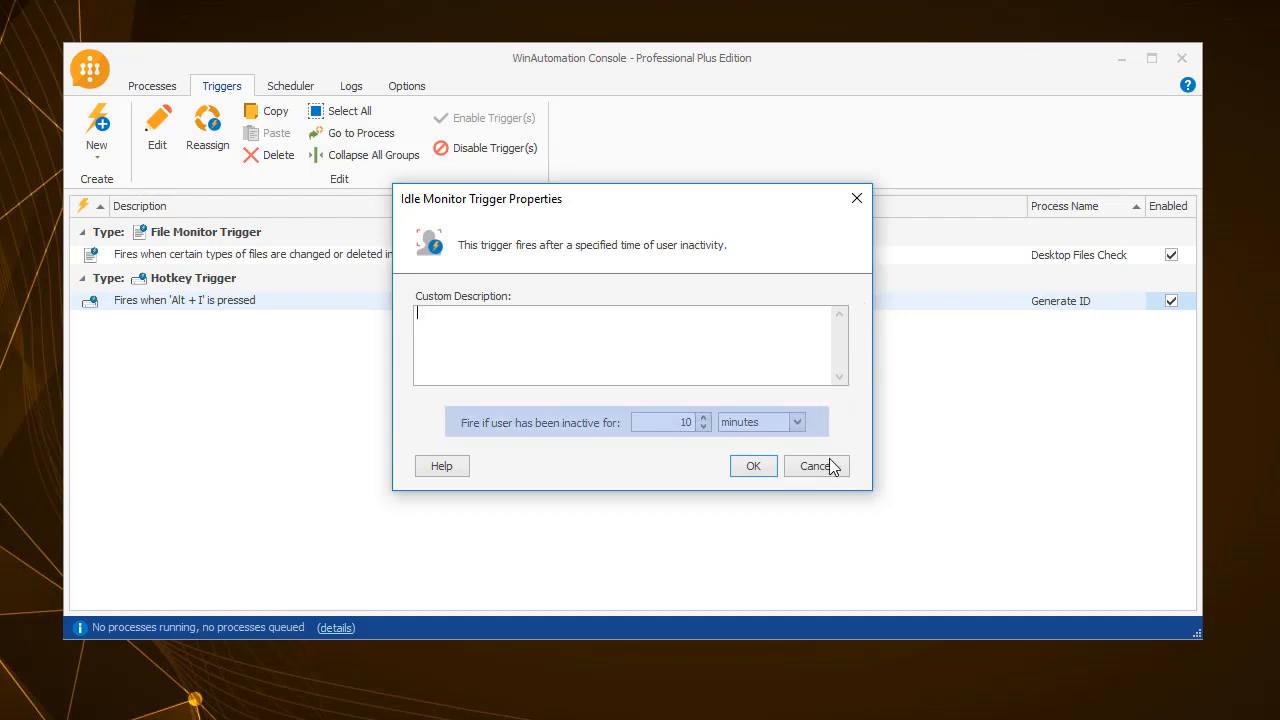
click(816, 466)
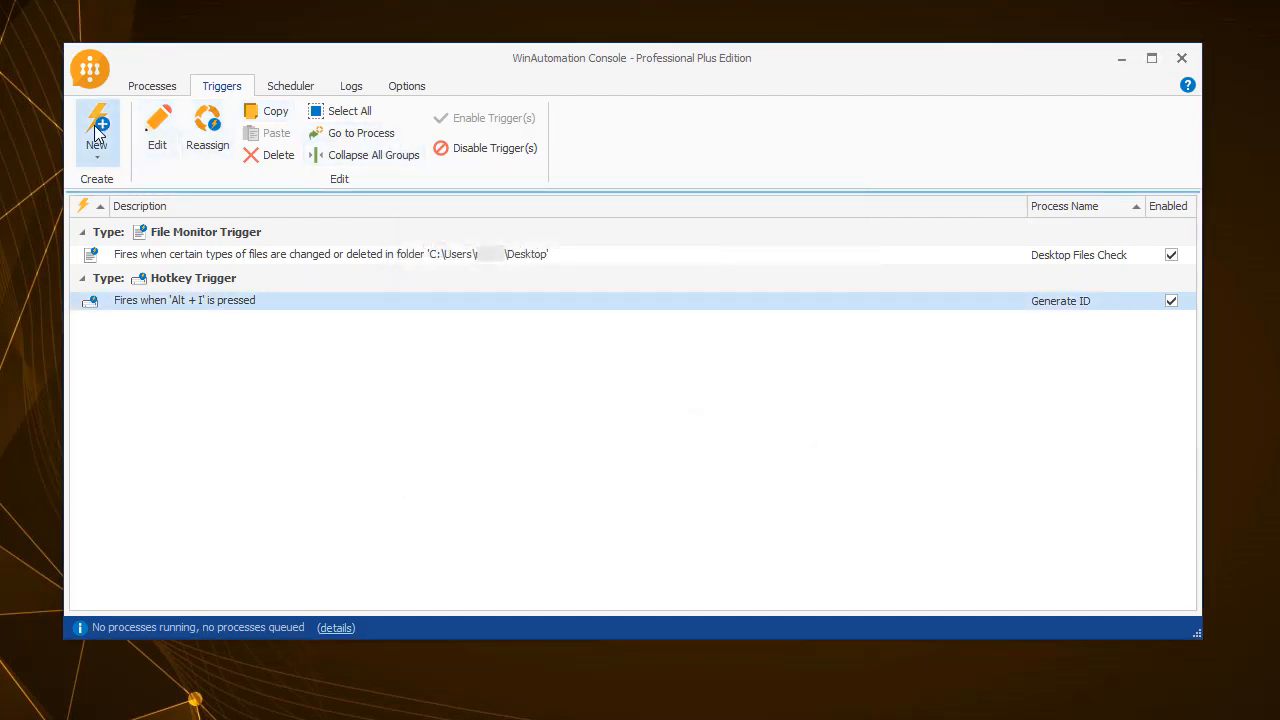
- Review the Email Monitor trigger defaults, cancel it, and reopen the trigger-type list
click(97, 130)
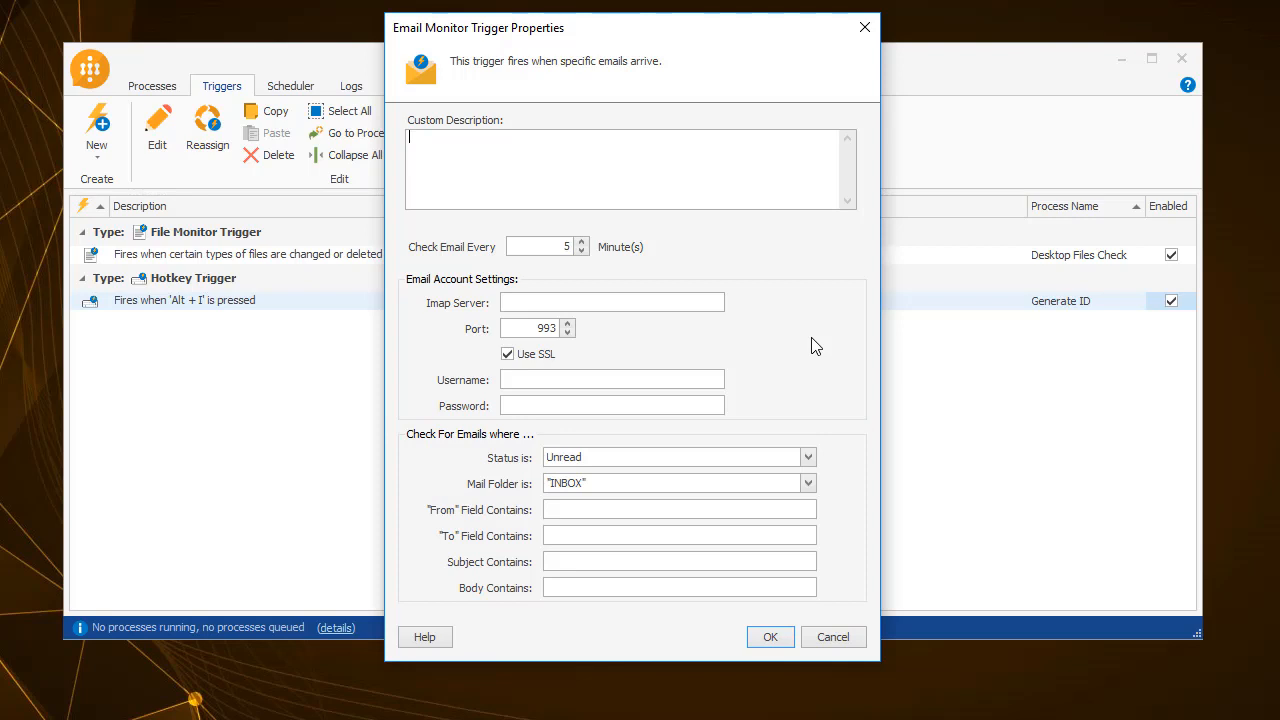
mouse_move(805, 417)
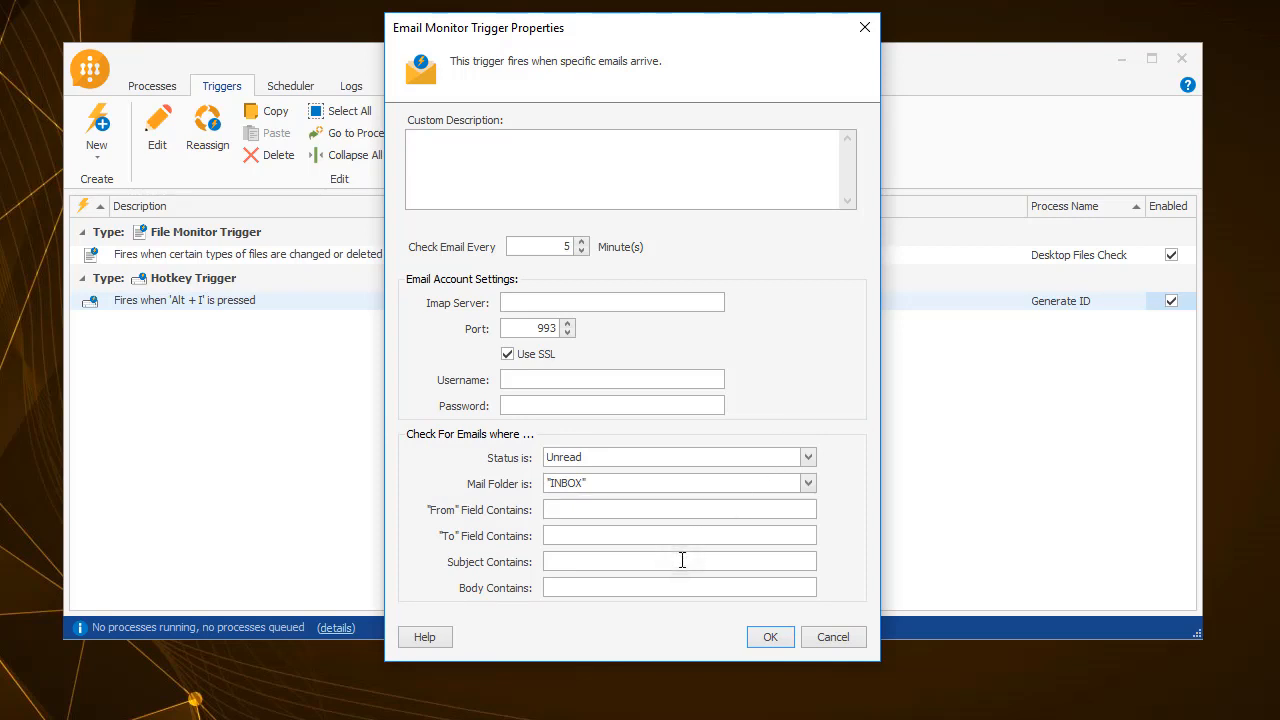
text(Database populati)
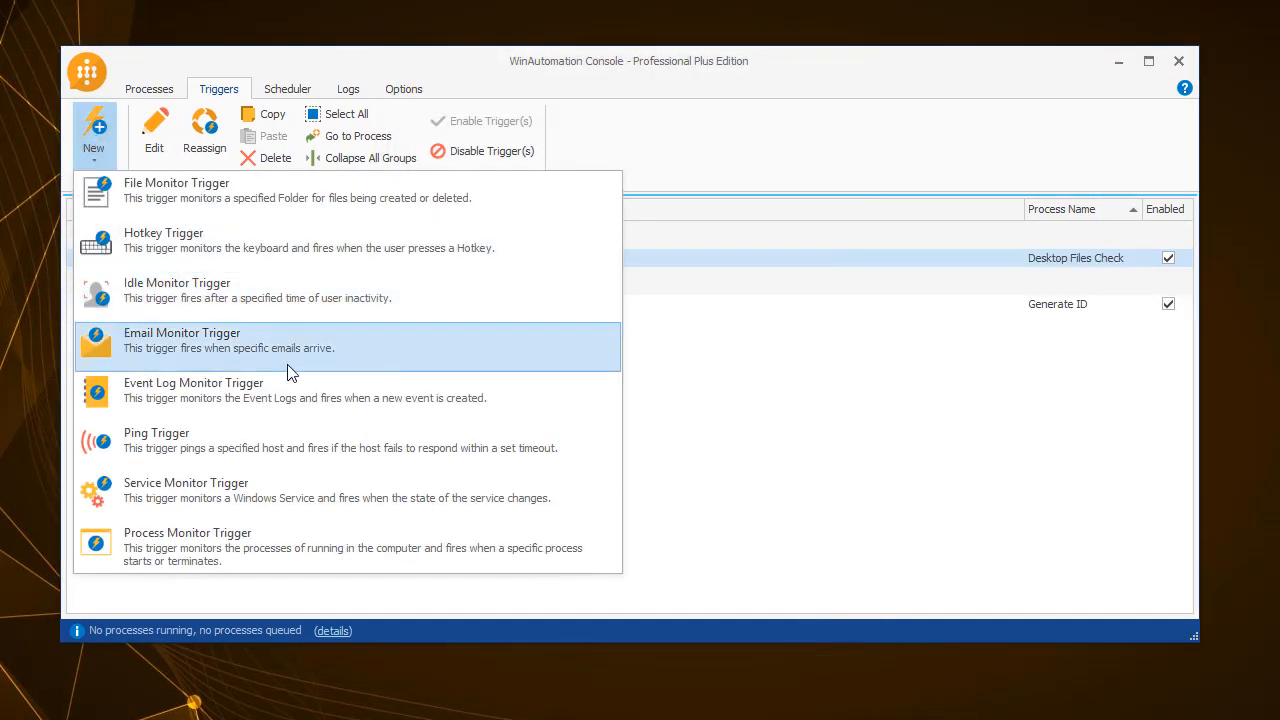
- Start a Ping trigger with default 200 ms timeout and 5-minute interval
click(193, 390)
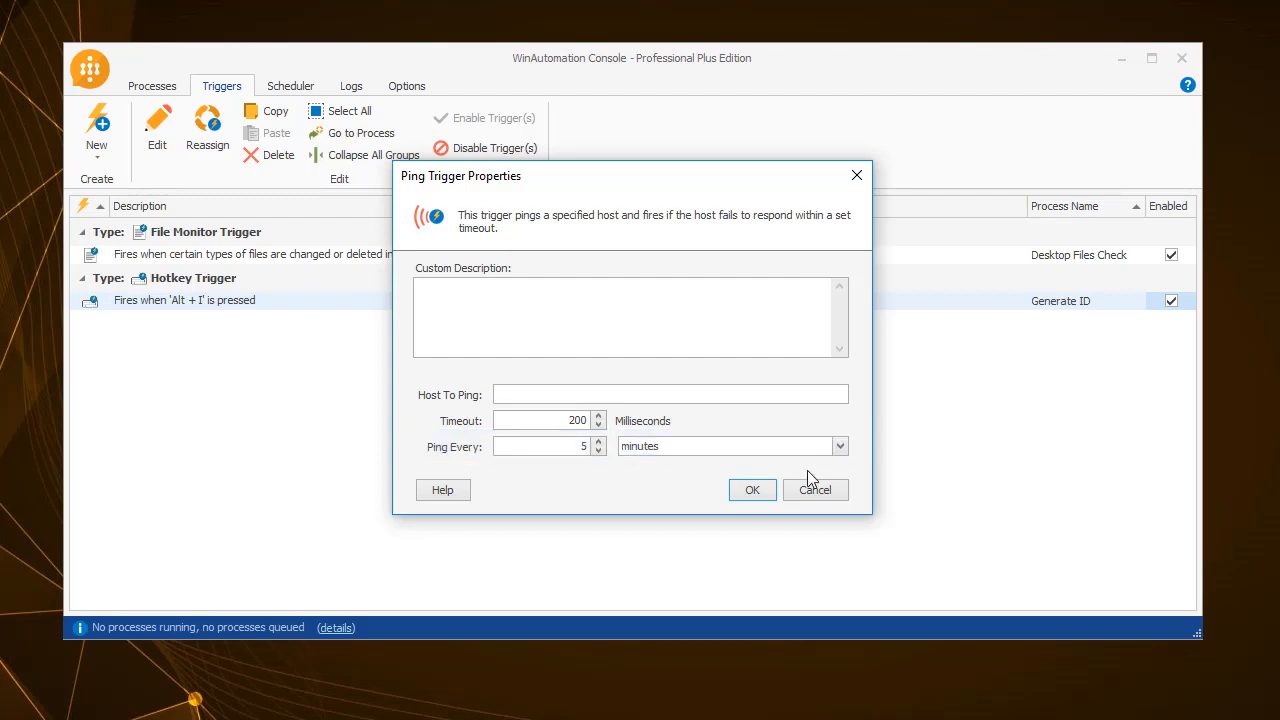
- Cancel the Ping trigger, then view and cancel a Service Monitor trigger left on Starts
click(815, 489)
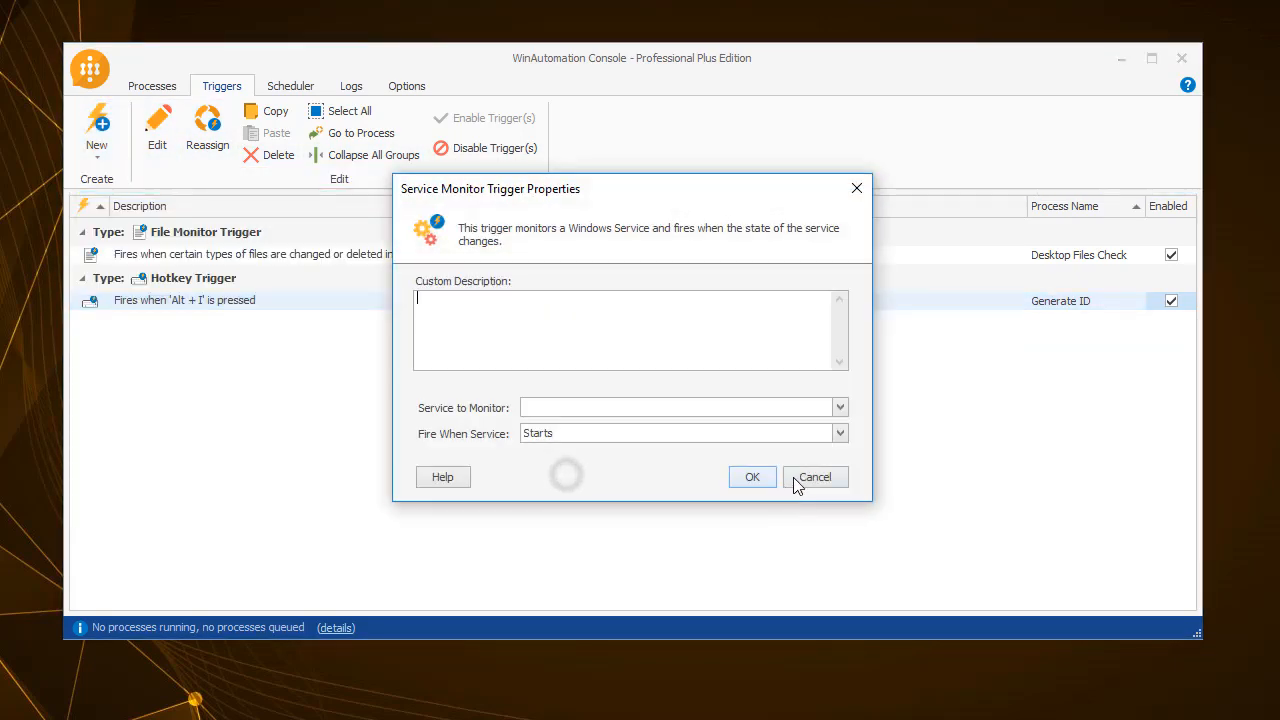
click(839, 433)
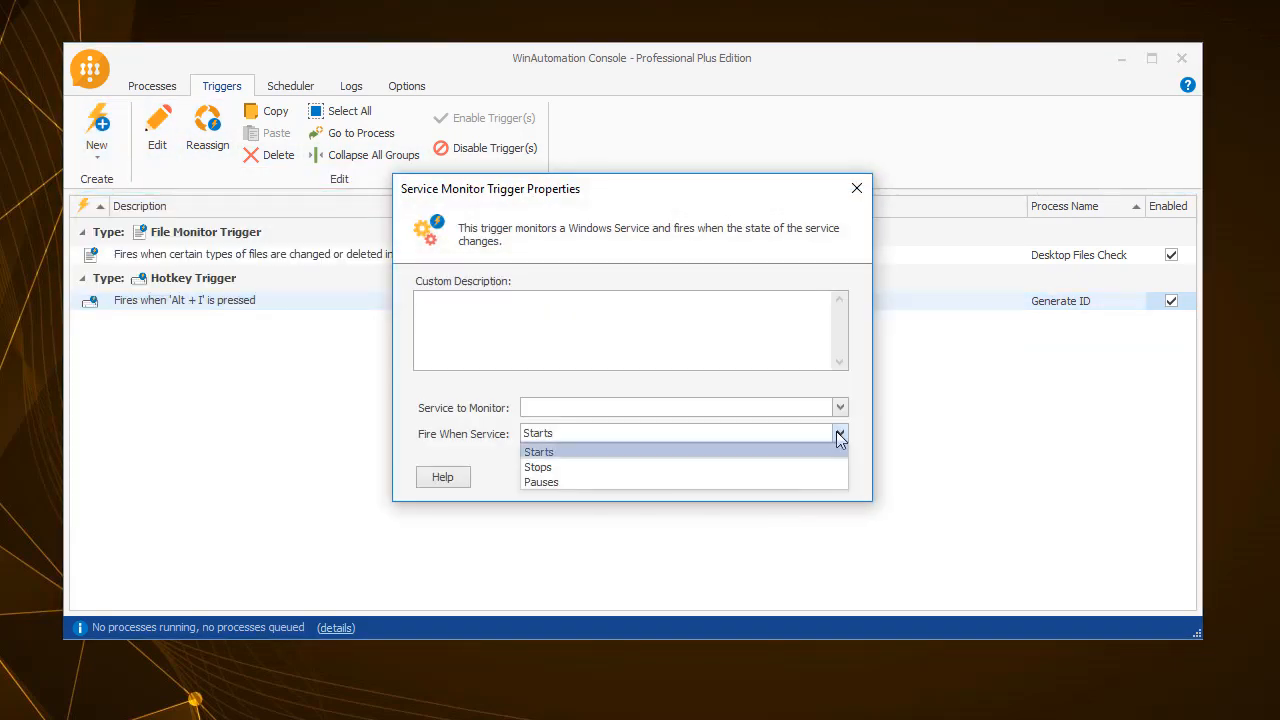
click(539, 451)
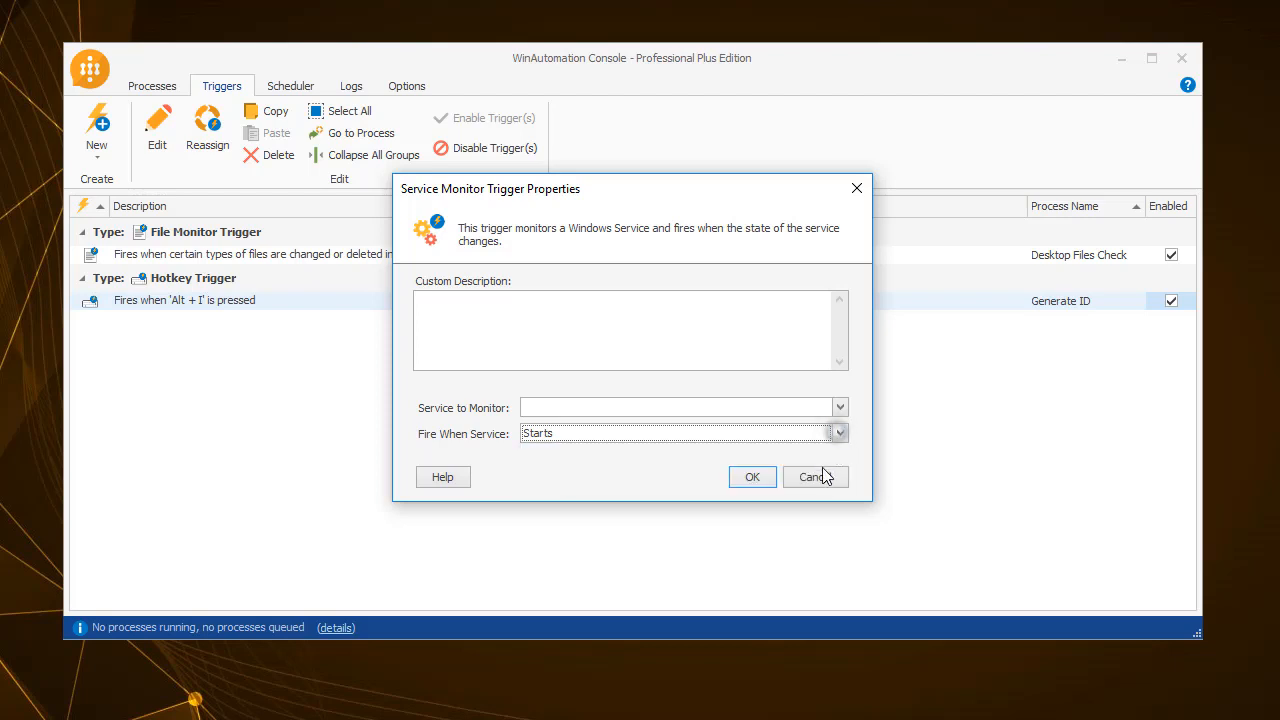
click(96, 130)
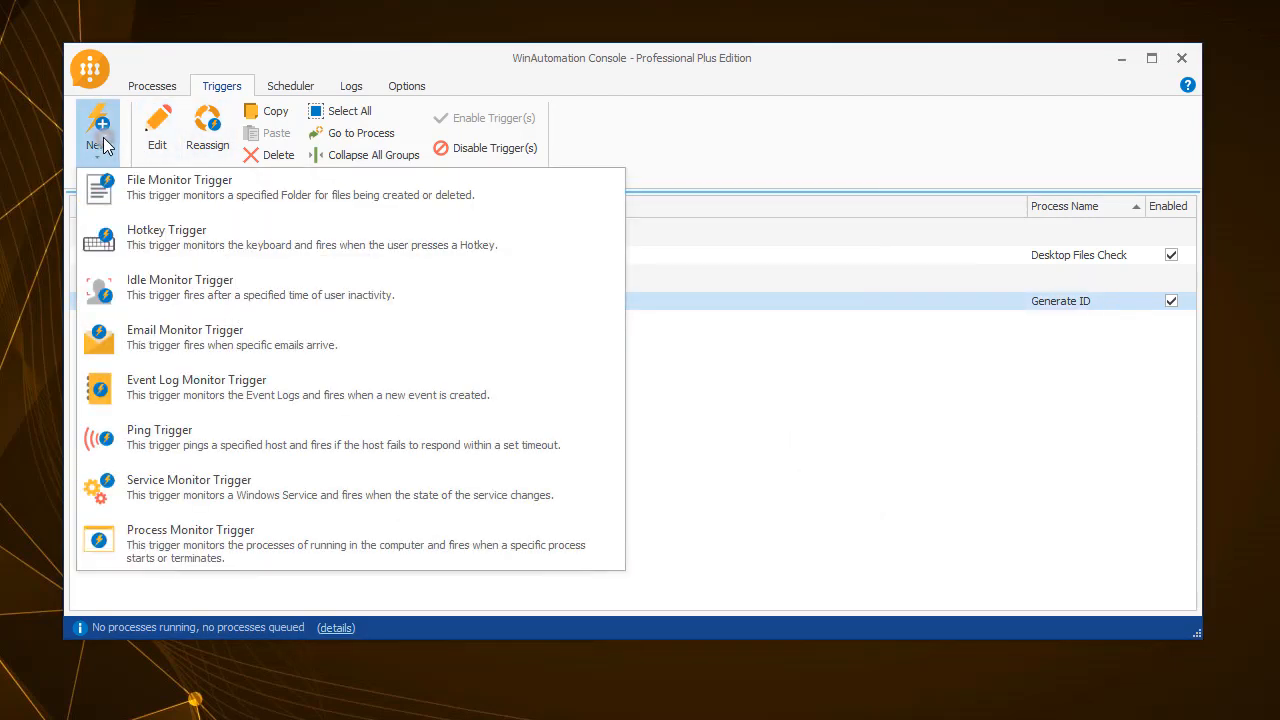
- Start a Process Monitor trigger and keep Fire When Process on Starts
click(190, 543)
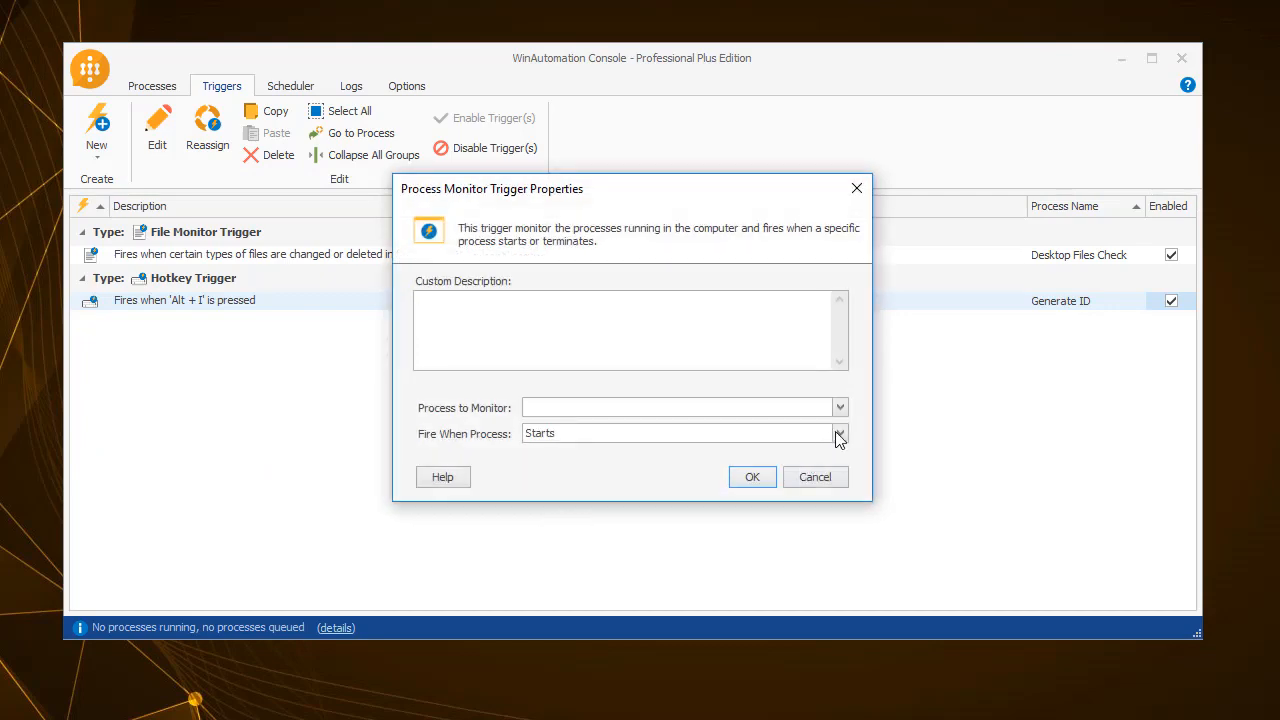
click(839, 433)
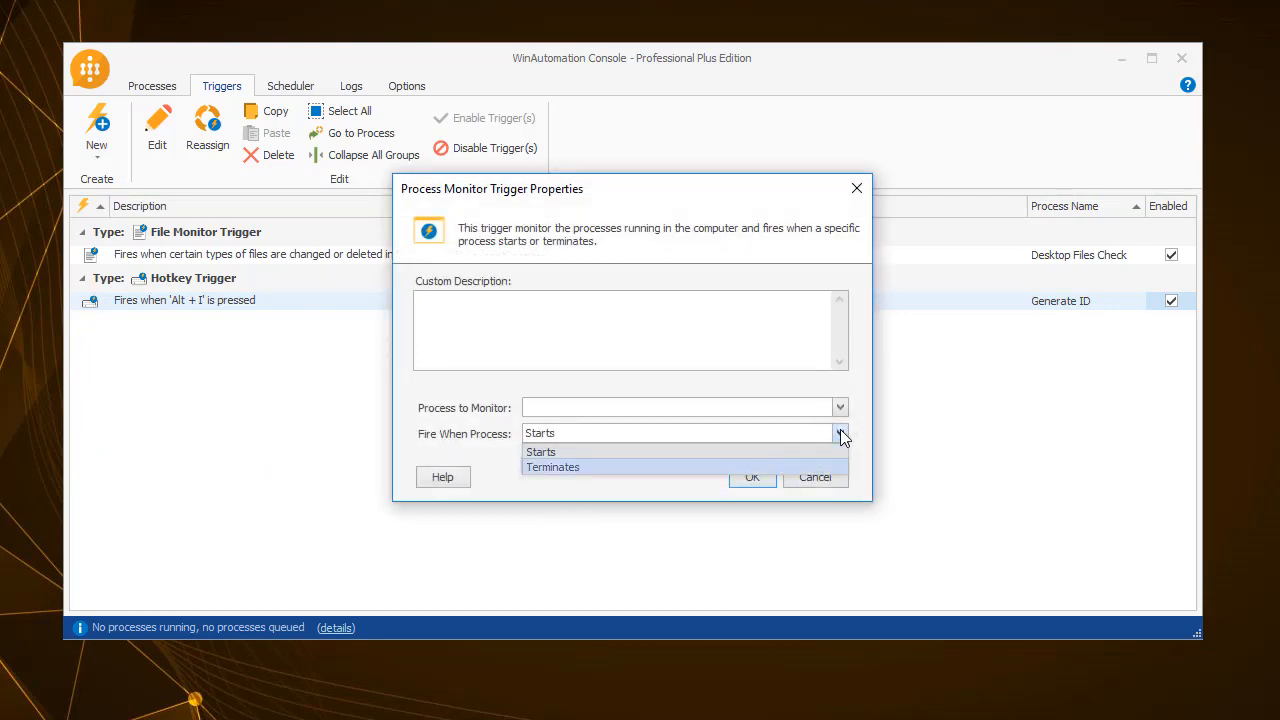
click(540, 451)
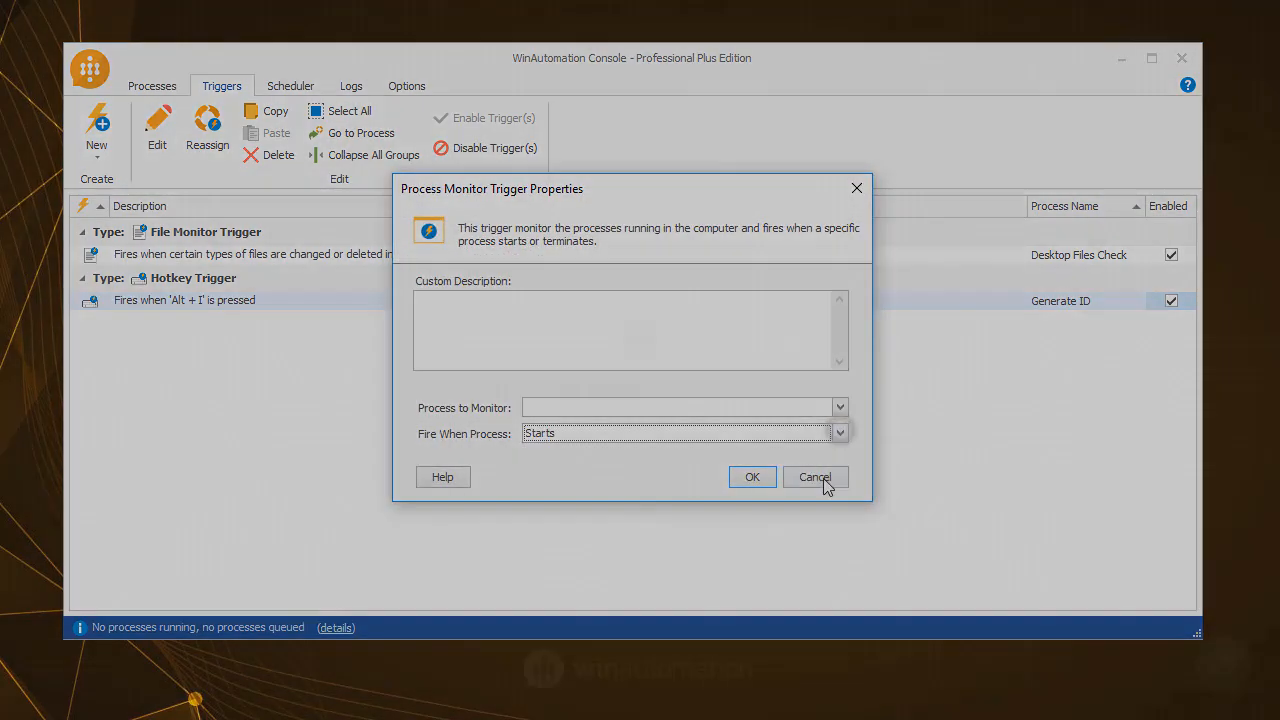